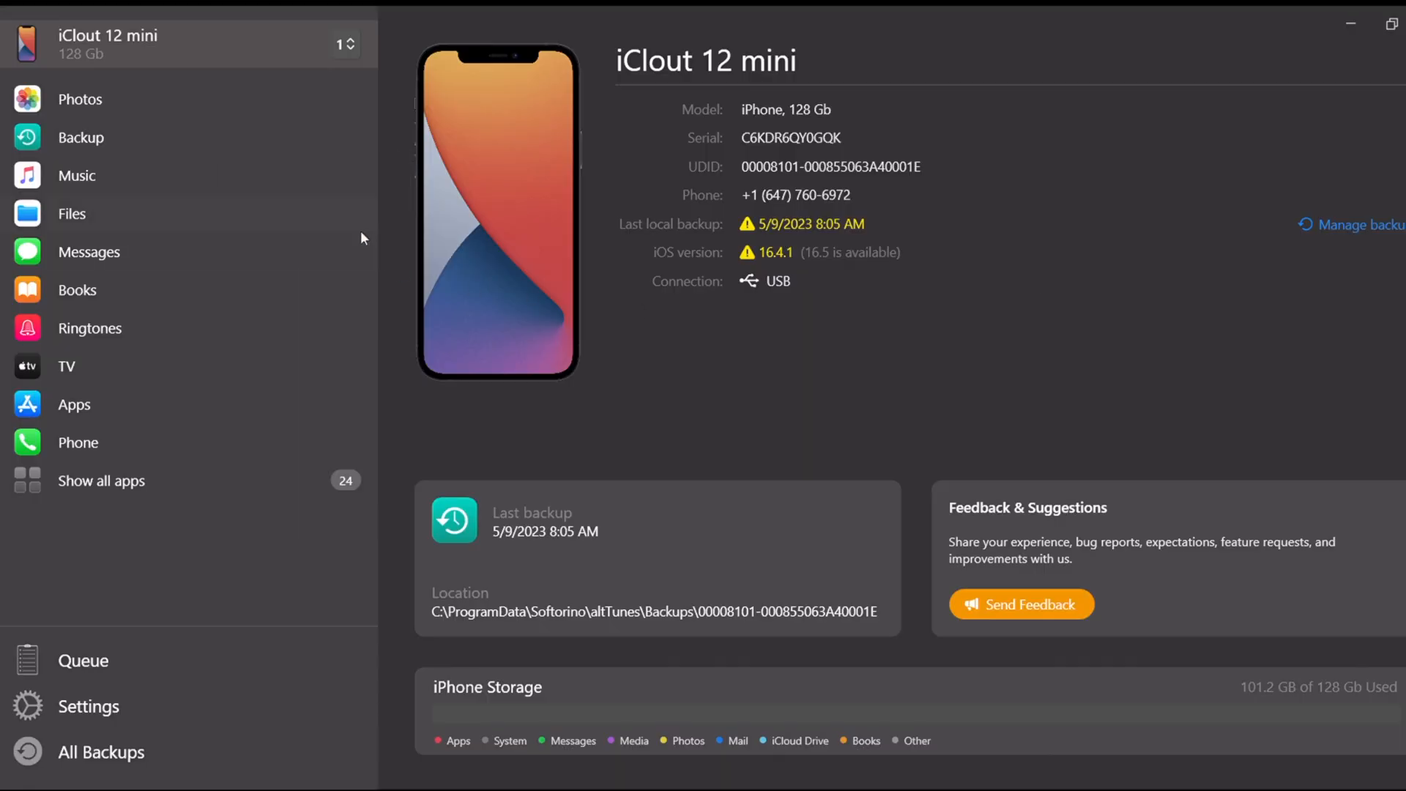
mouse_move(130, 227)
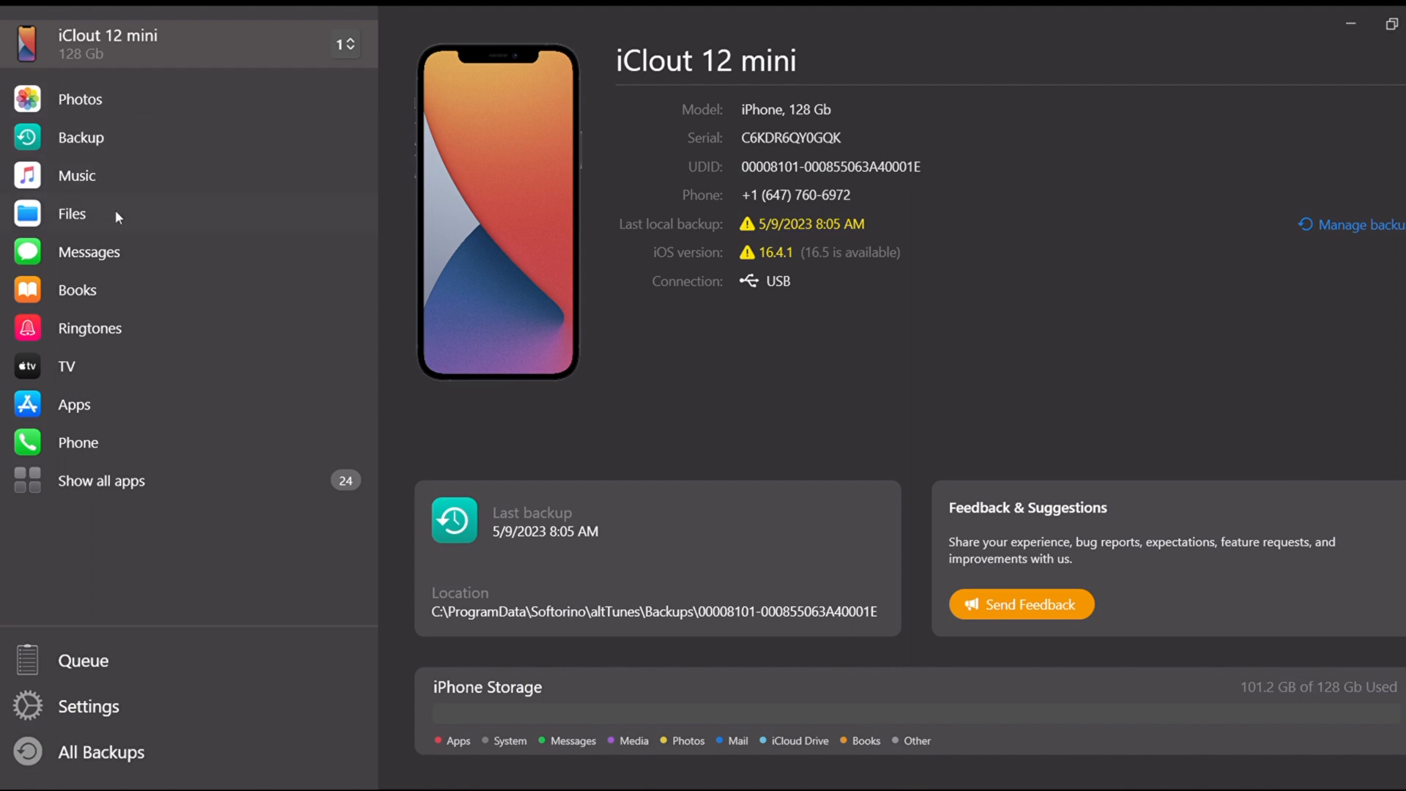
- Browse the iPhone's Files into Pages › Documents › Inbox
left_click(72, 214)
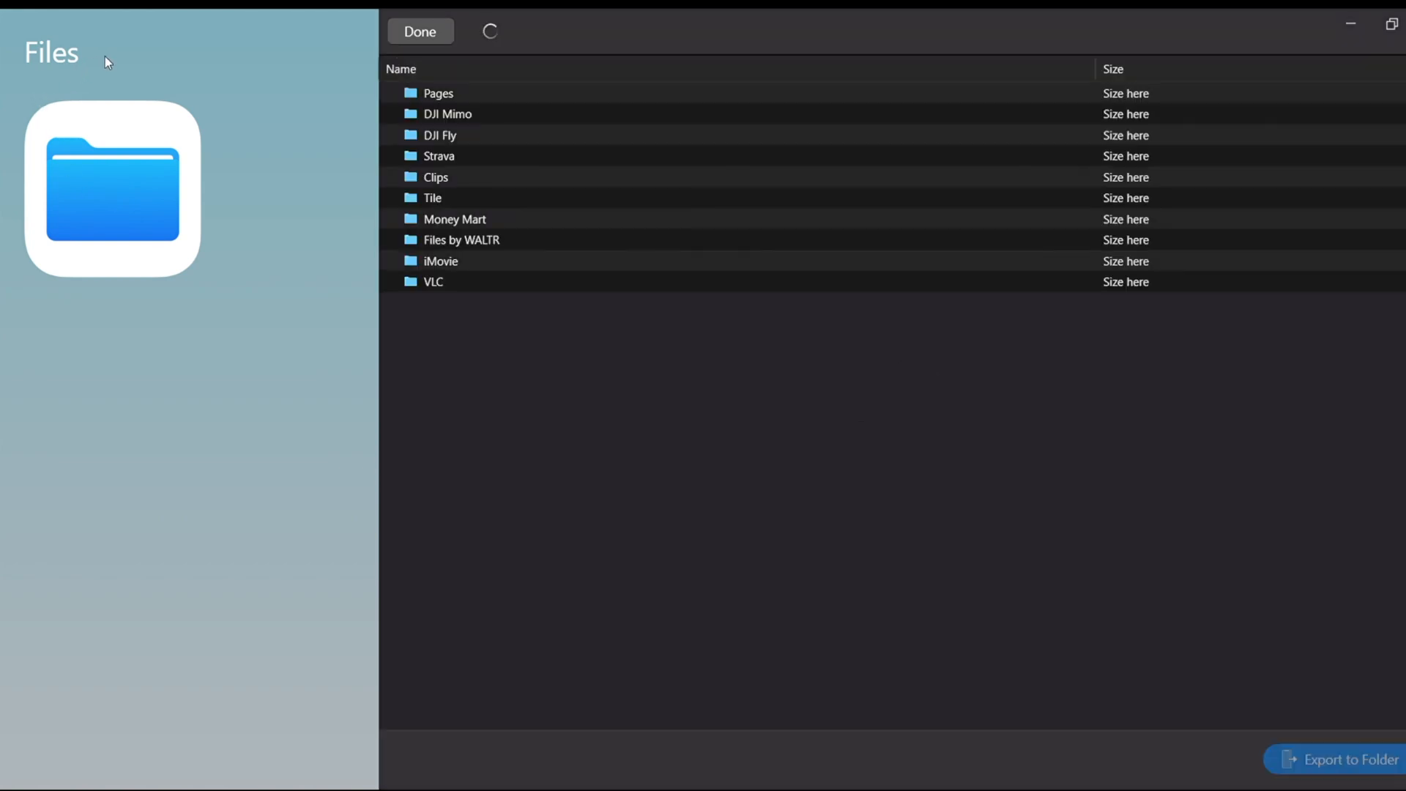
left_click(390, 94)
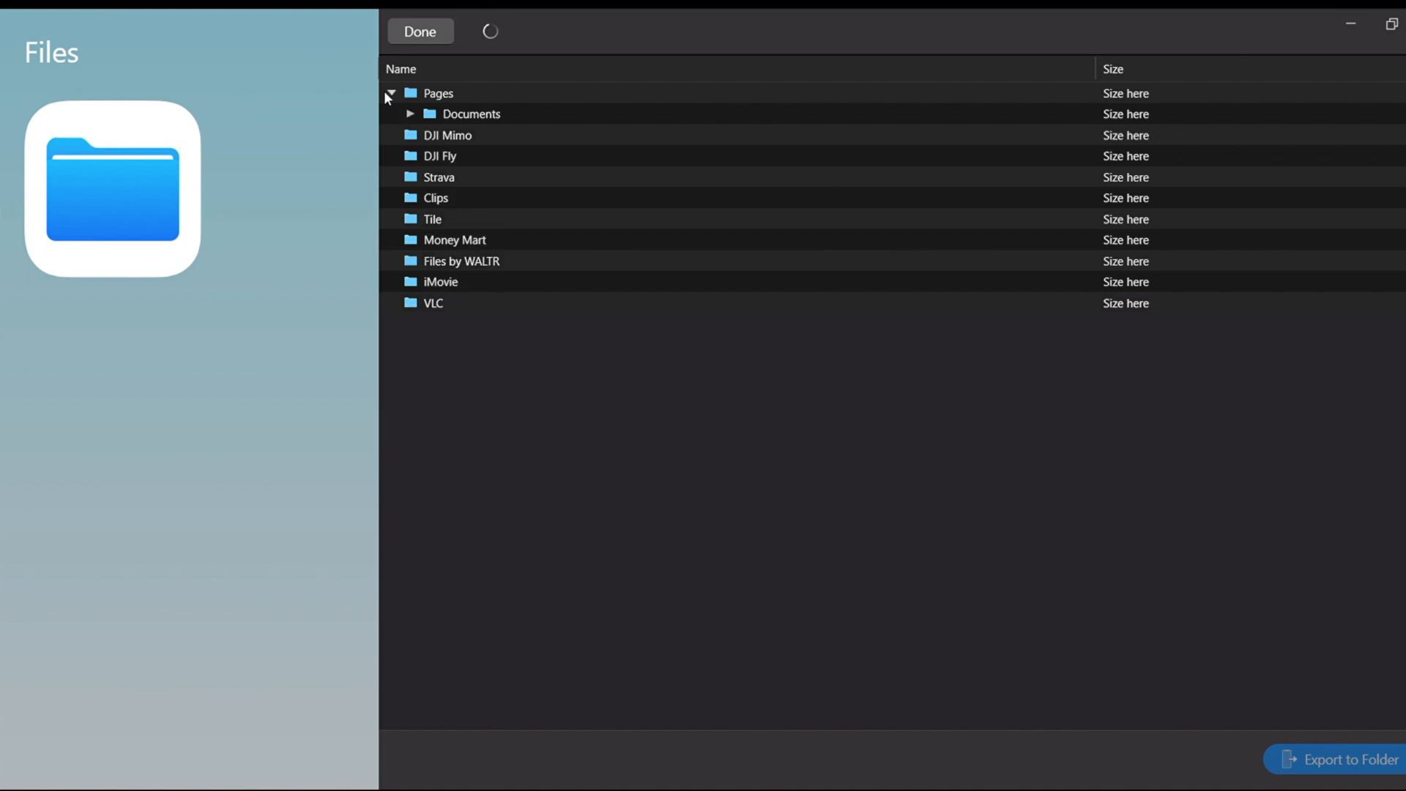
left_click(410, 114)
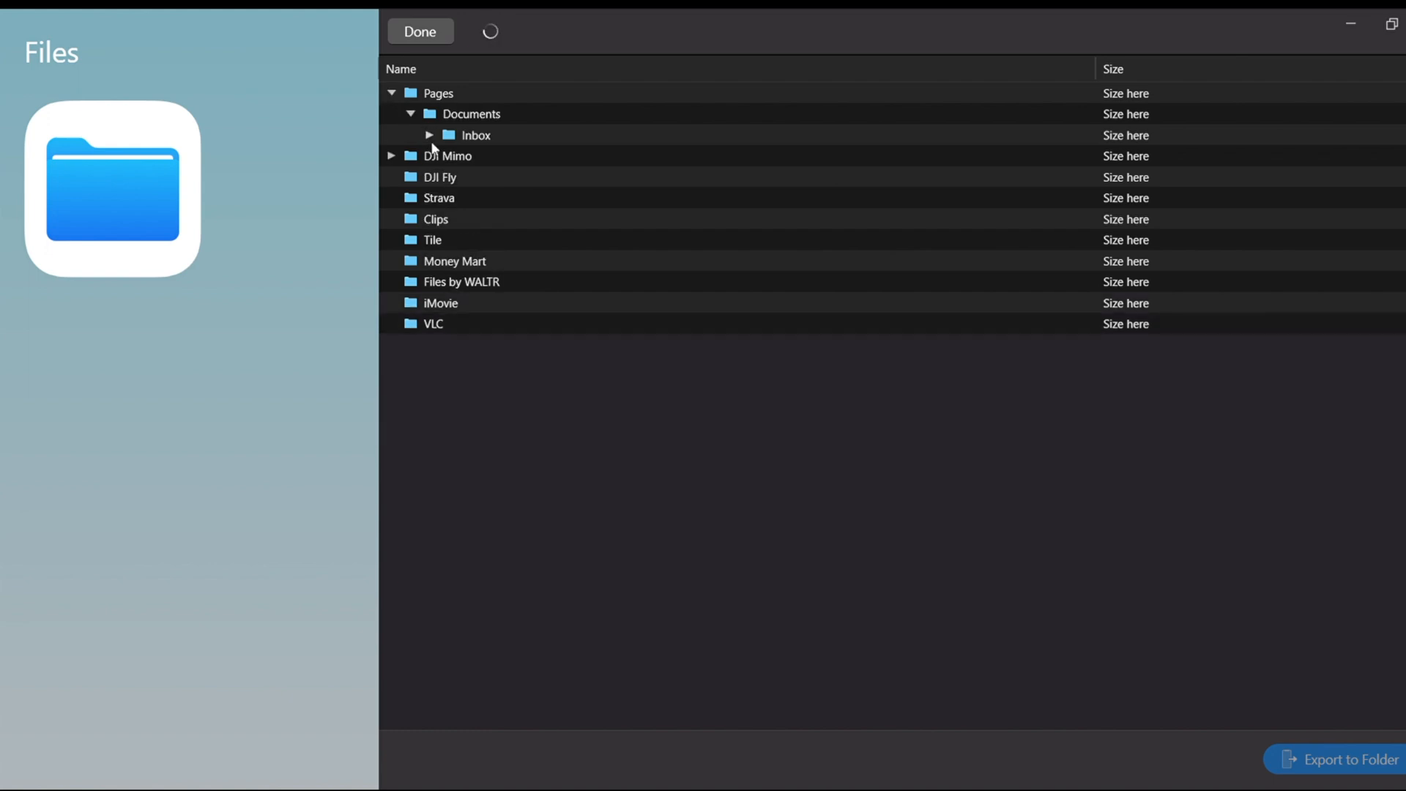
left_click(429, 134)
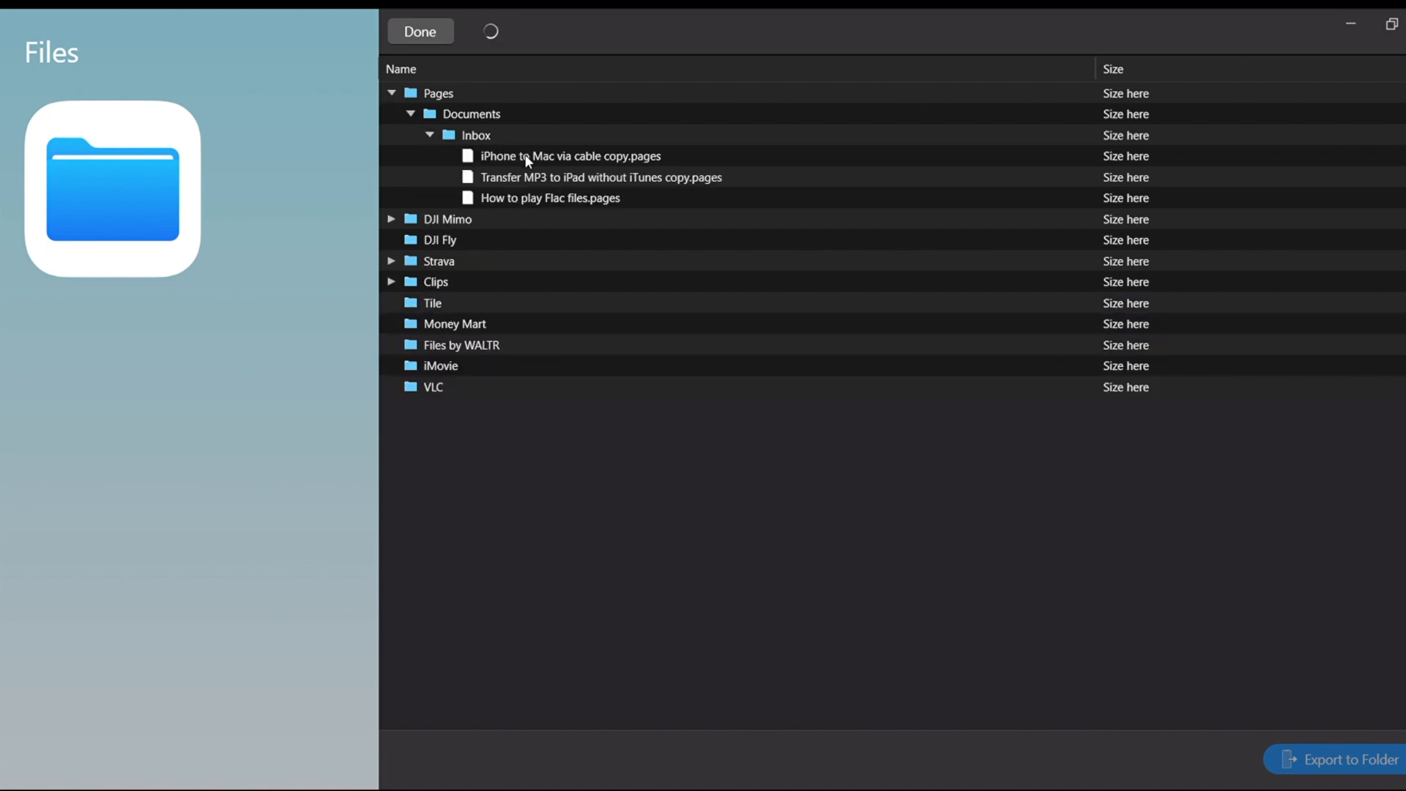
- Choose the iPhone to Mac via cable and Transfer MP3 to iPad documents
left_click(570, 155)
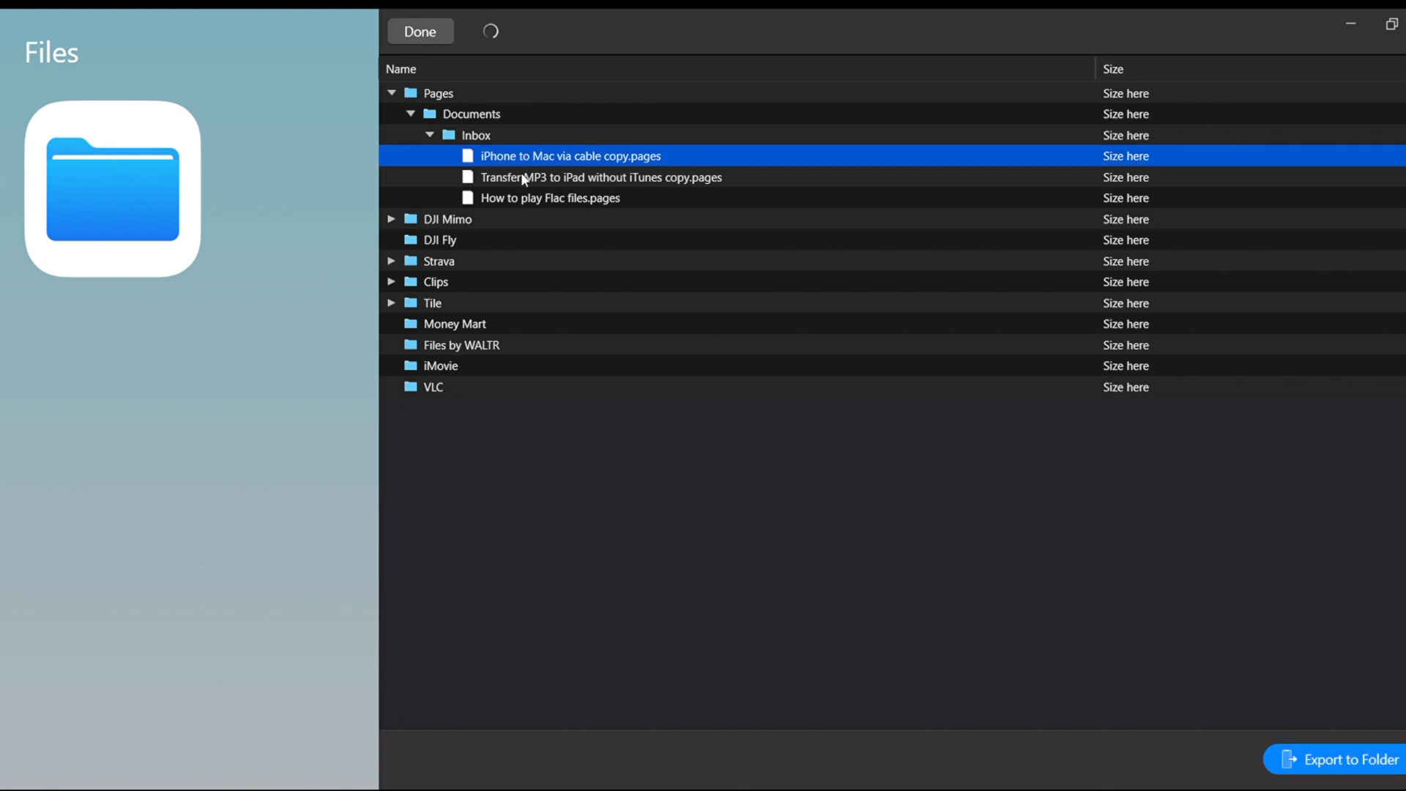
left_click(602, 177)
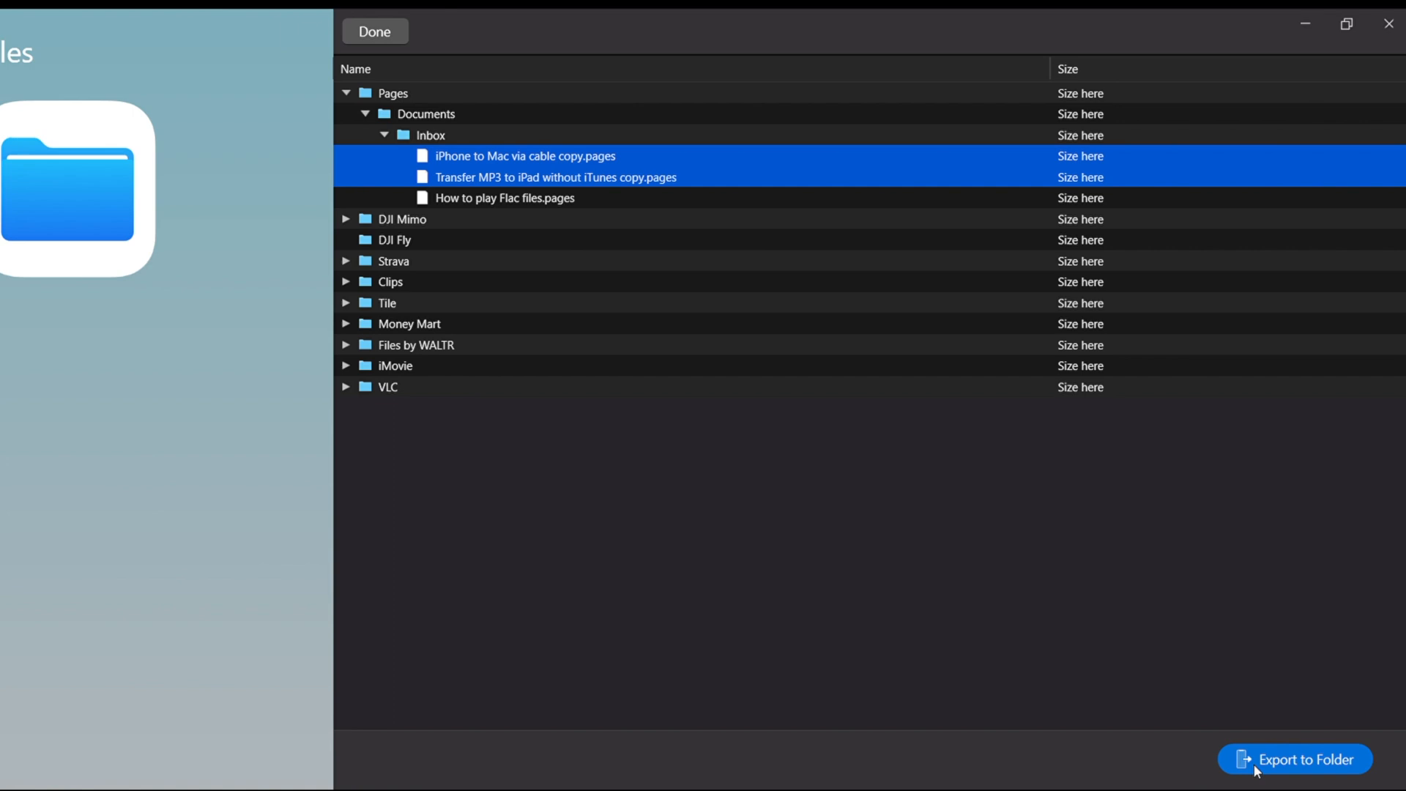
- Export the two Pages documents to the Desktop folder
left_click(1295, 760)
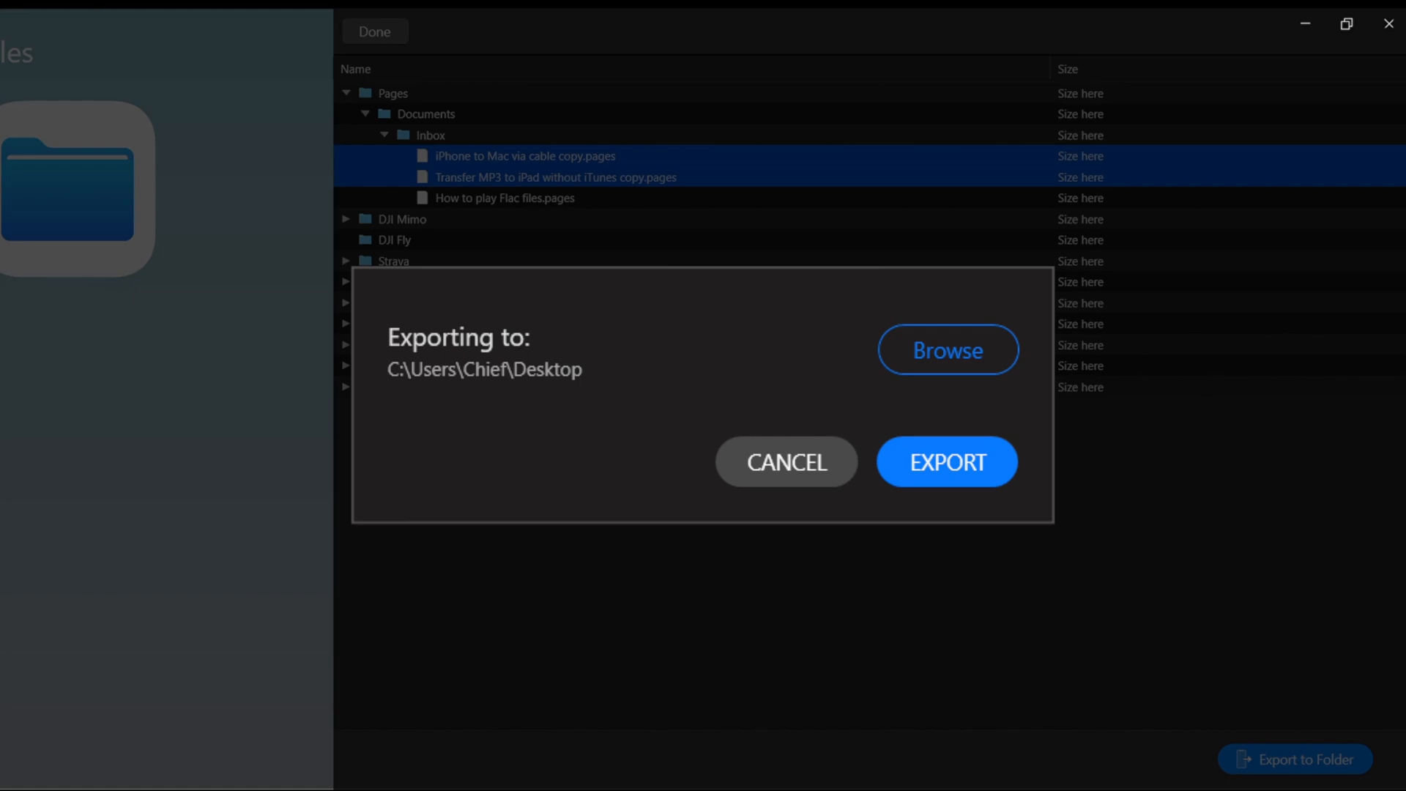
left_click(944, 461)
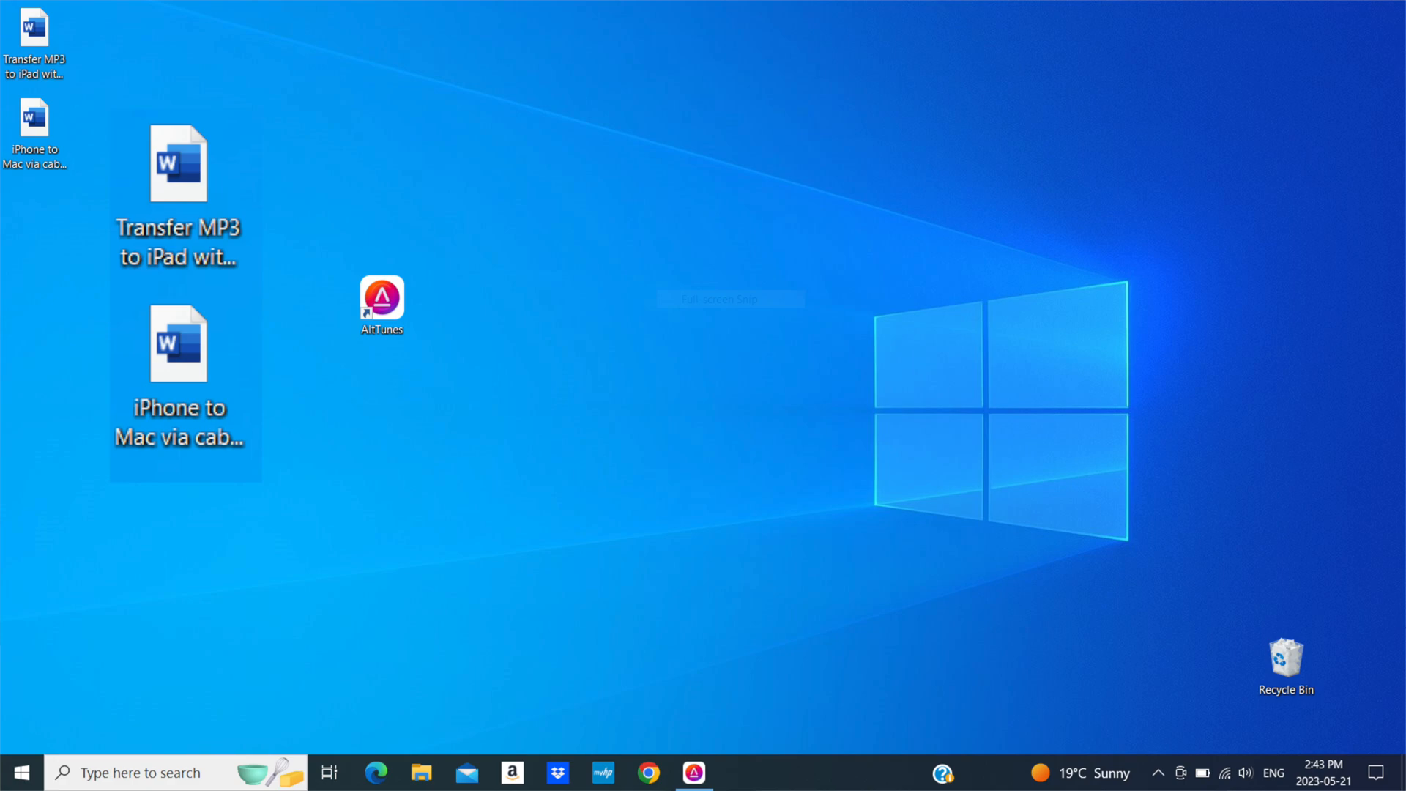
double_click(381, 296)
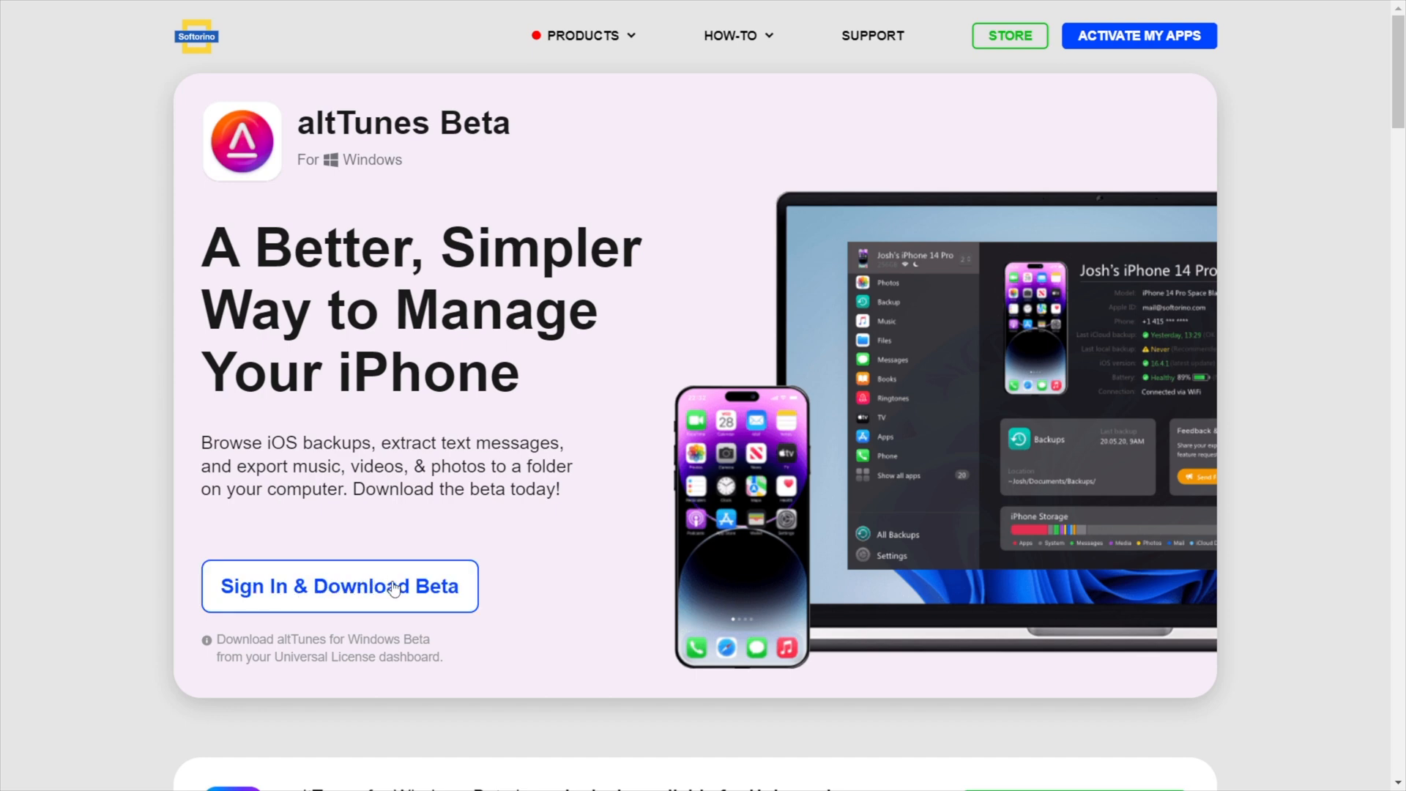
- Start Sign In & Download Beta to reach the Universal License sign-in page
left_click(338, 586)
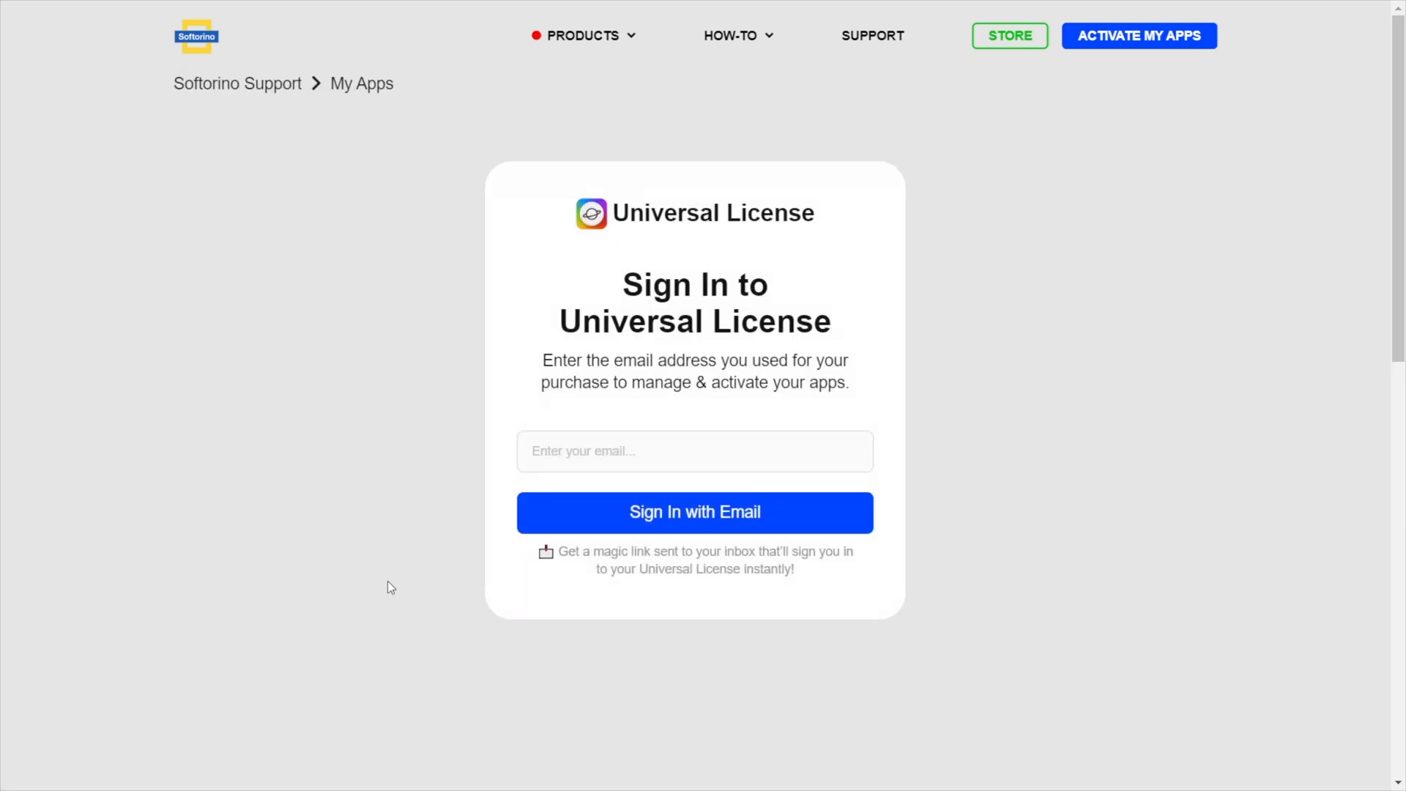
mouse_move(581, 96)
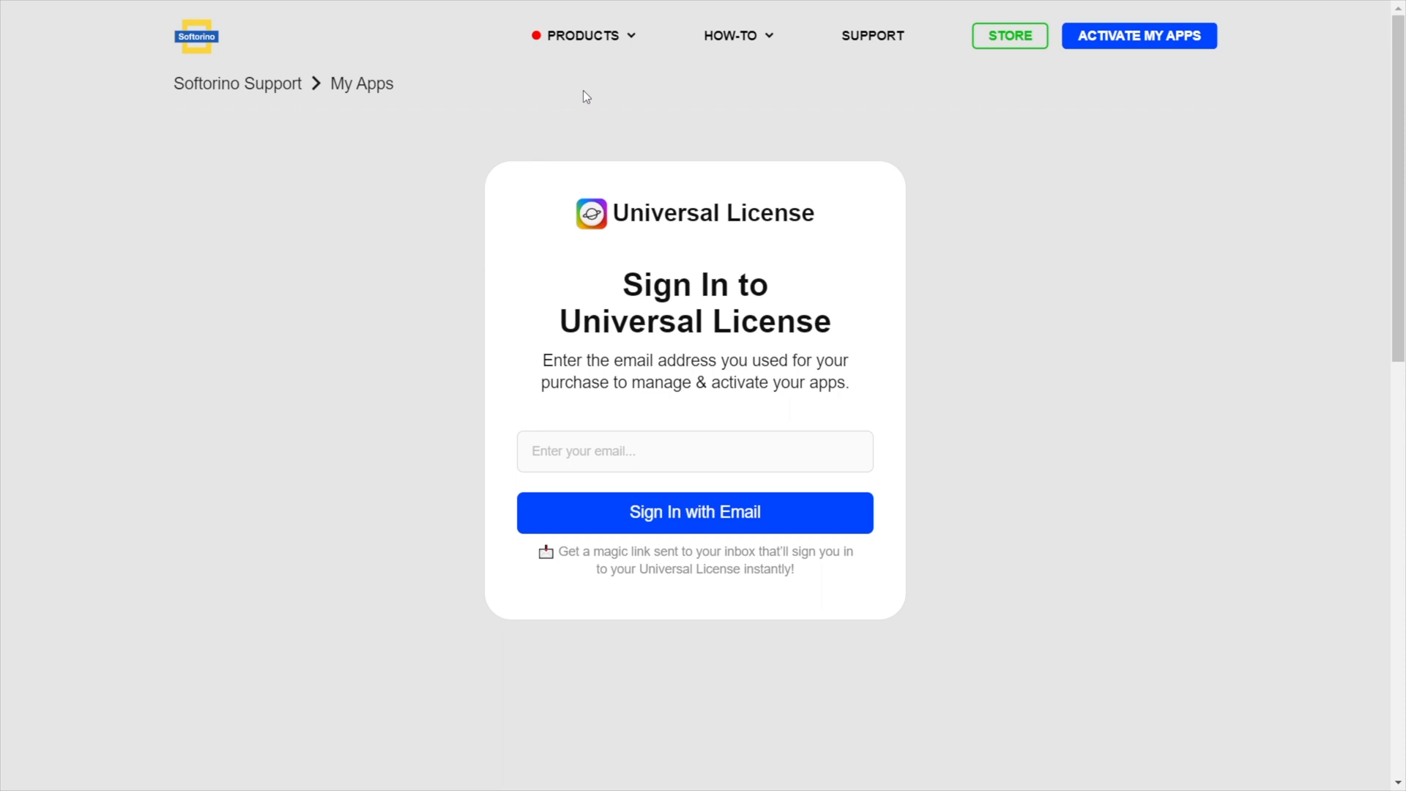